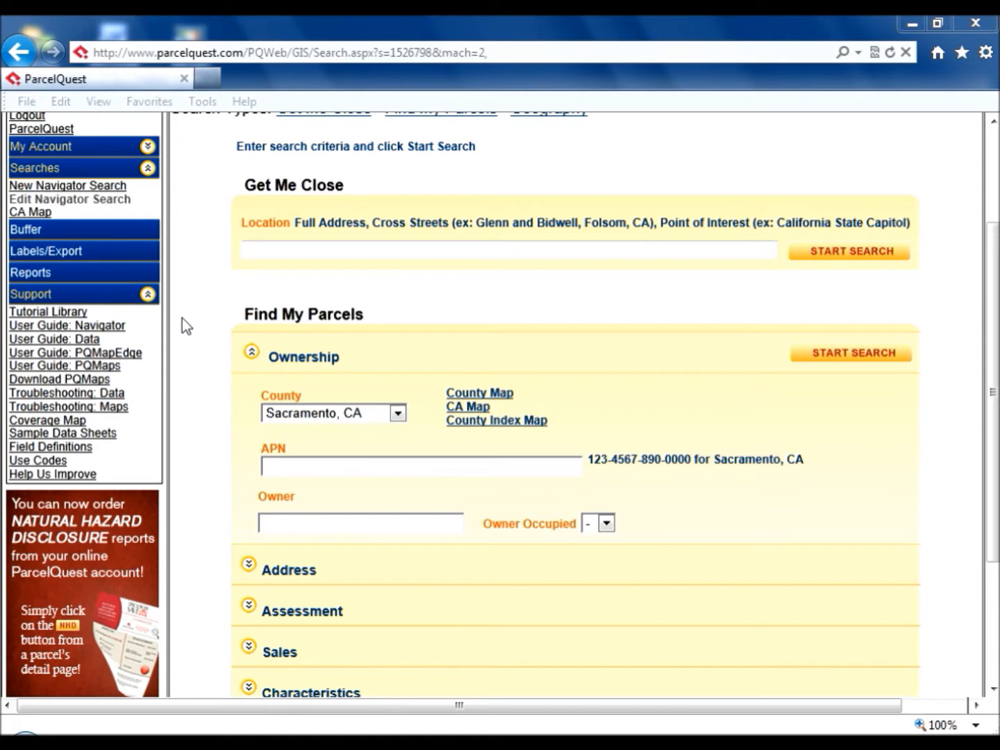
pyautogui.moveTo(76, 318)
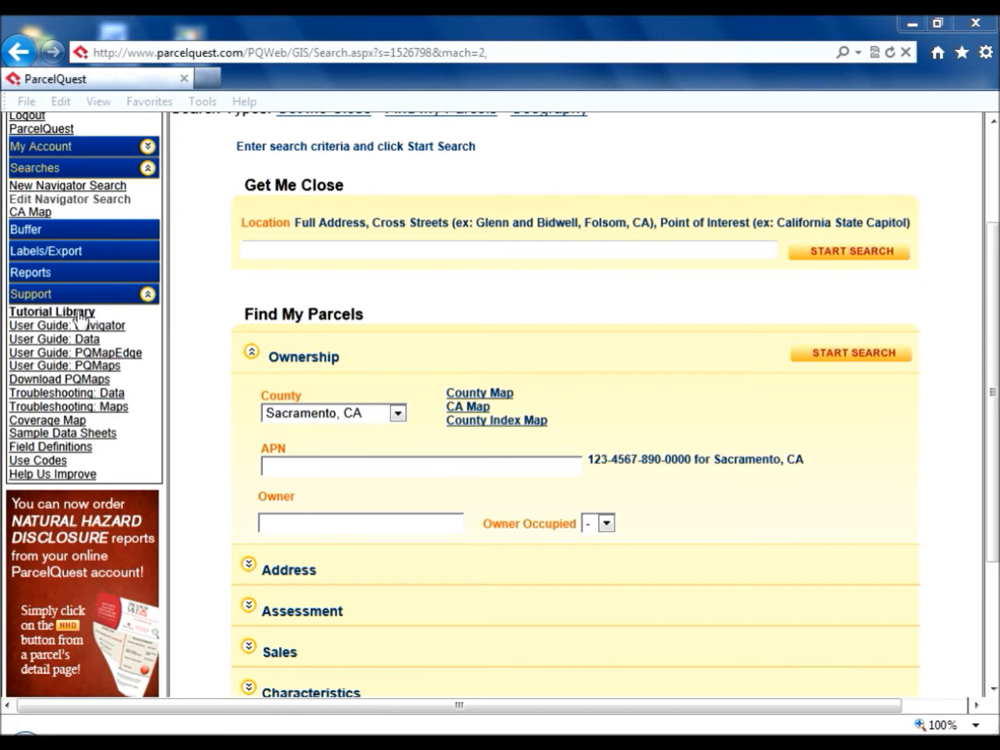
# View the Tutorial Library of online video tutorials from the Support sidebar.
pyautogui.click(52, 311)
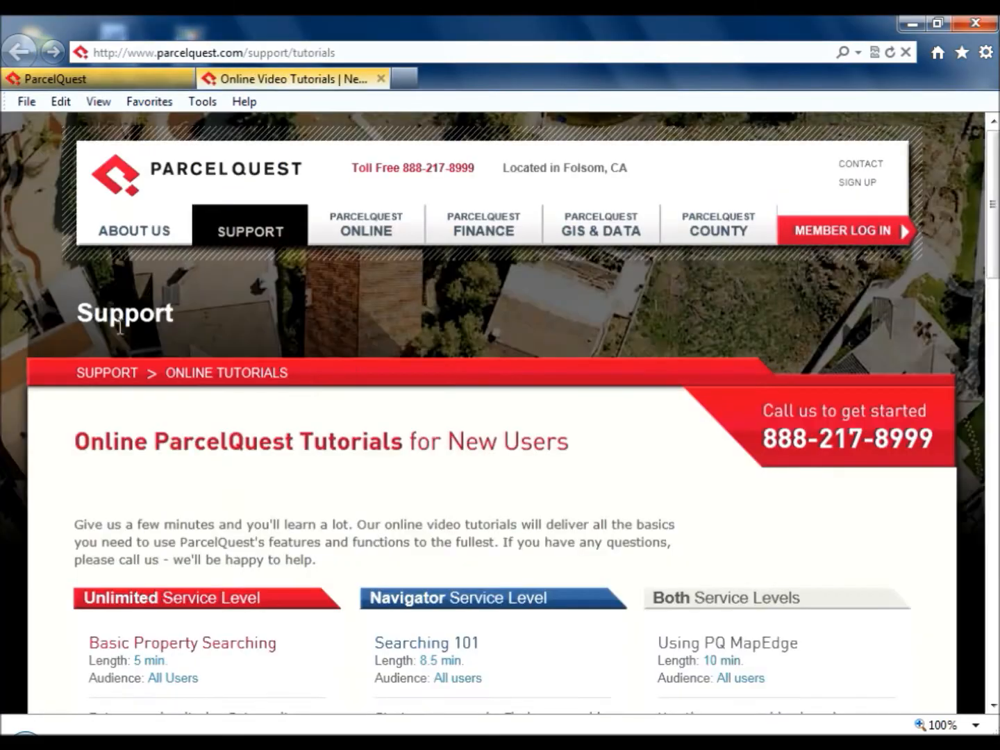
pyautogui.scroll(-3)
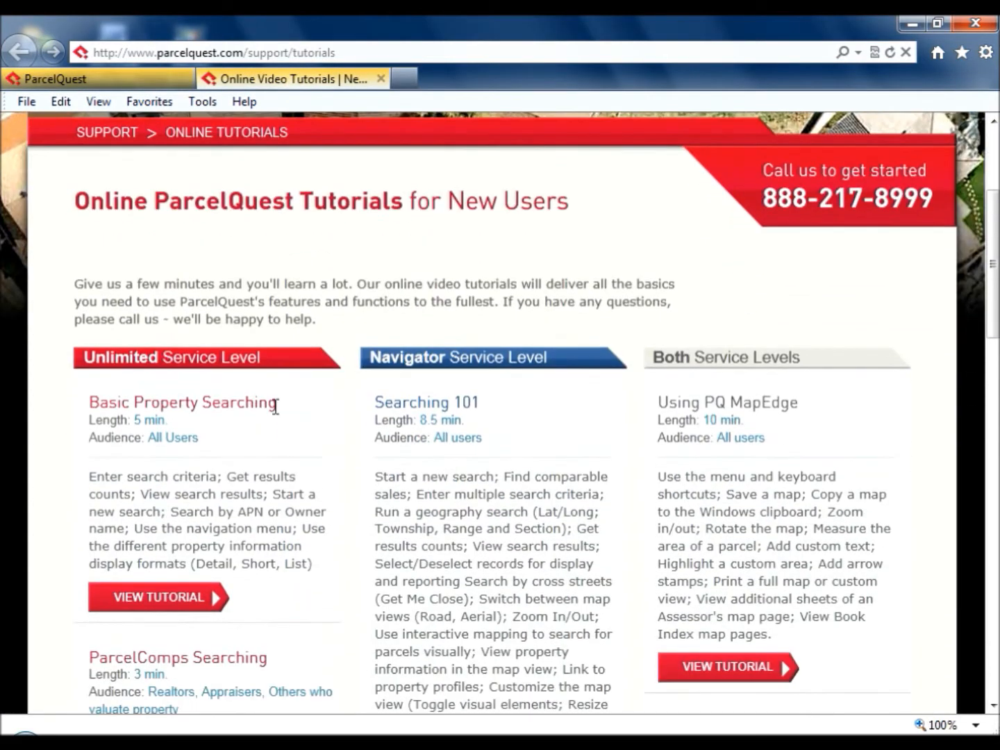
pyautogui.moveTo(381, 78)
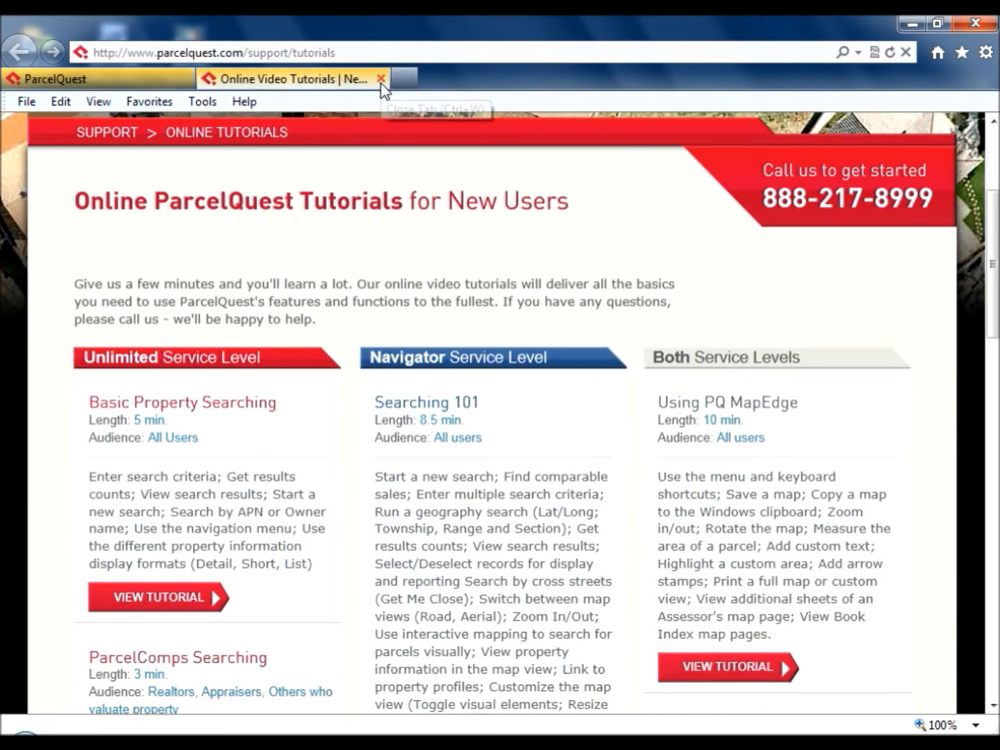
# Leave the tutorials and browse the Navigator User Guide PDF to its search section.
pyautogui.click(380, 77)
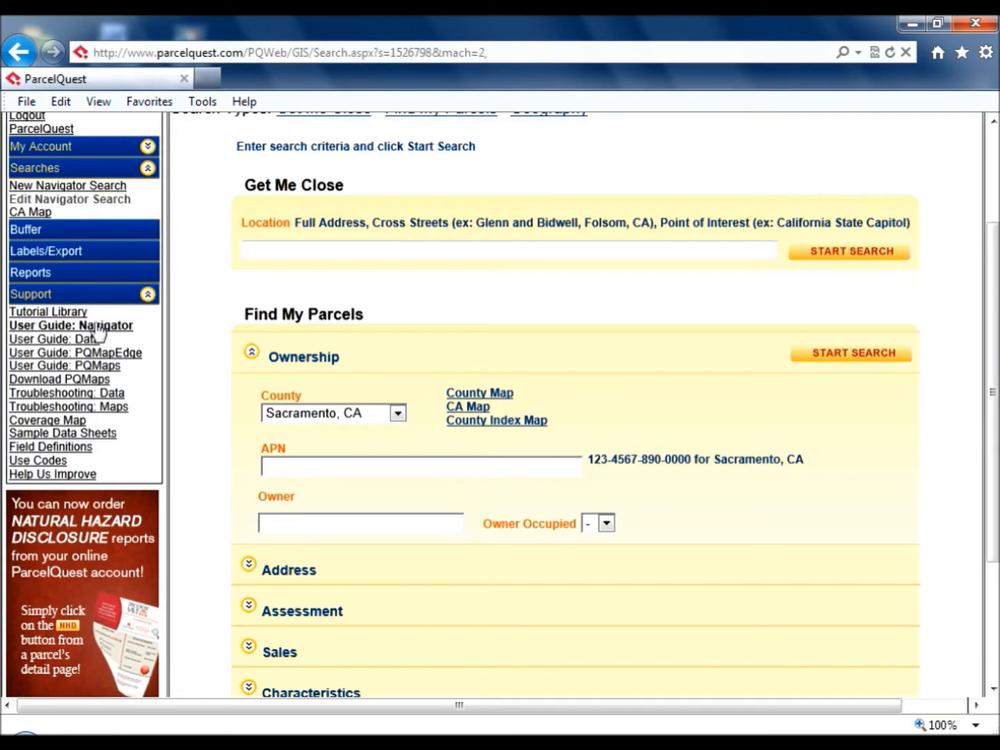
pyautogui.moveTo(98, 336)
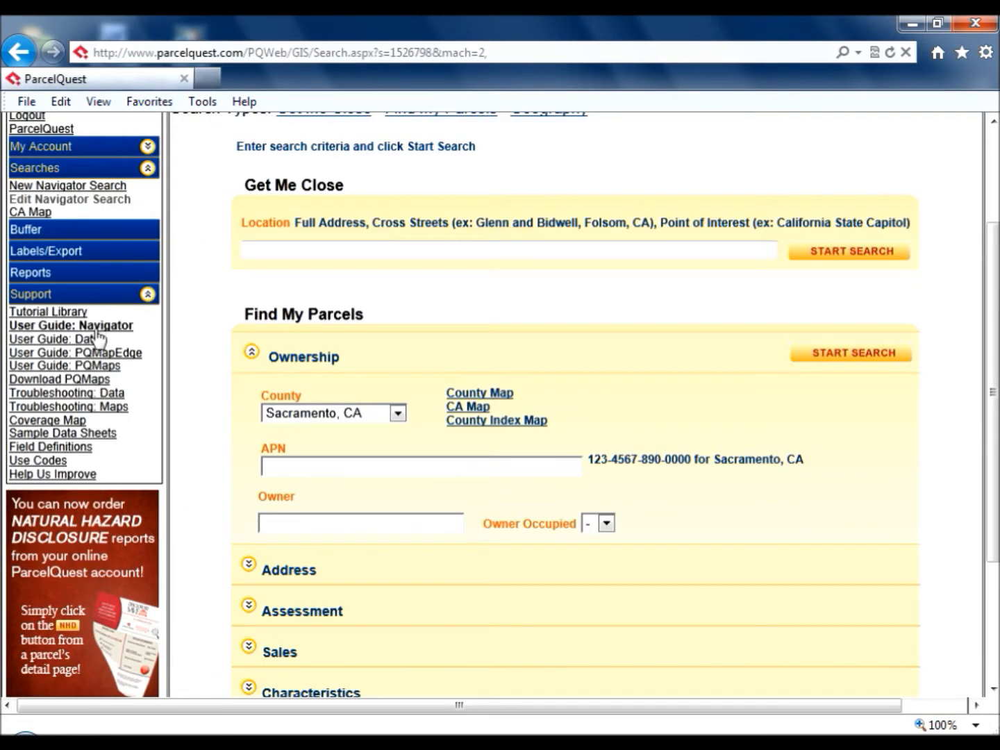
pyautogui.click(69, 325)
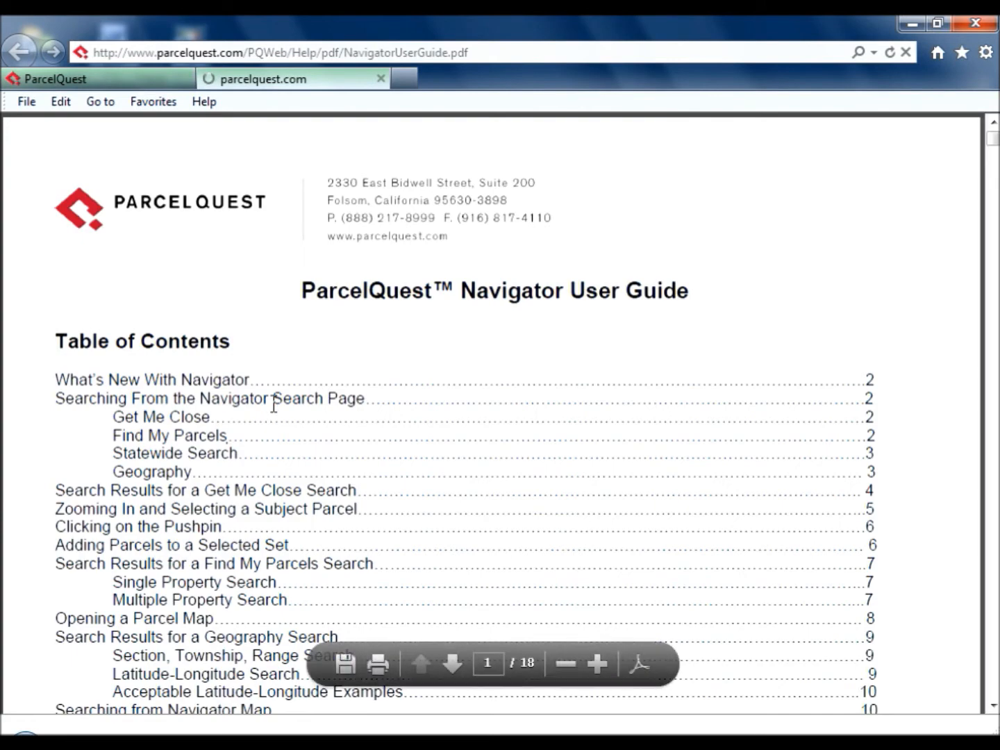
pyautogui.scroll(-3)
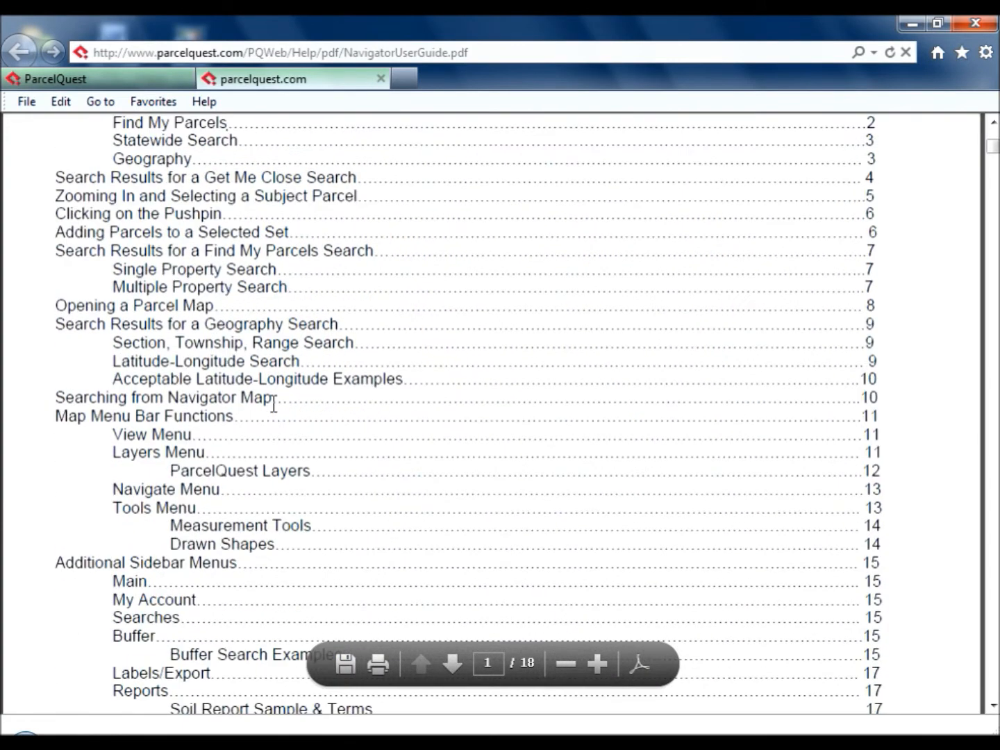
pyautogui.scroll(-3)
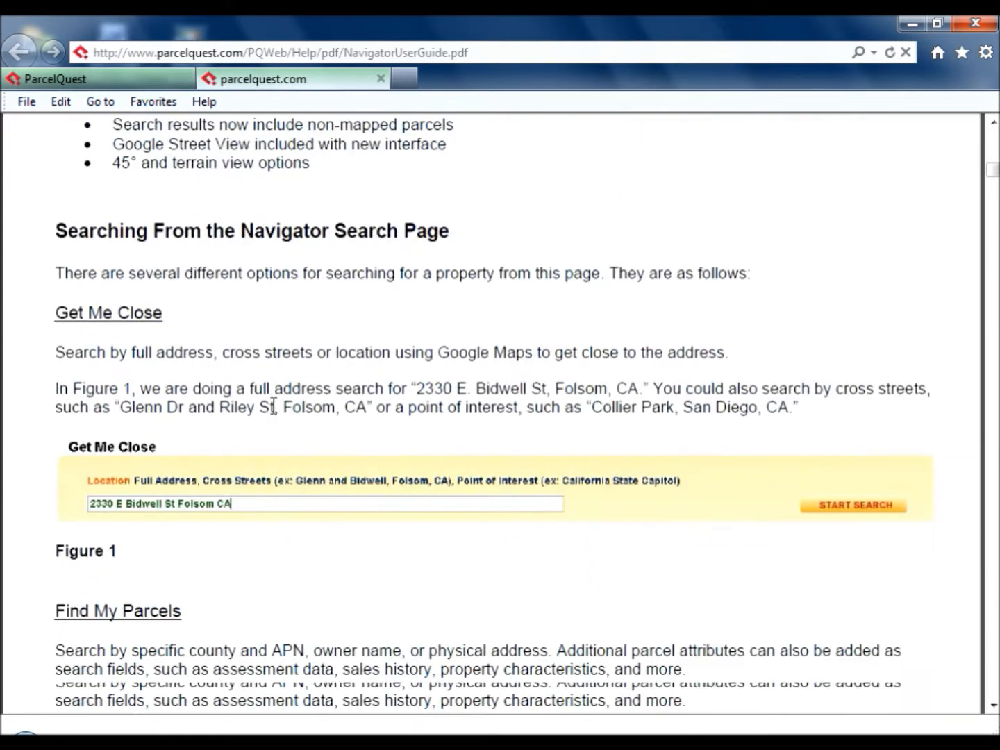
pyautogui.scroll(-3)
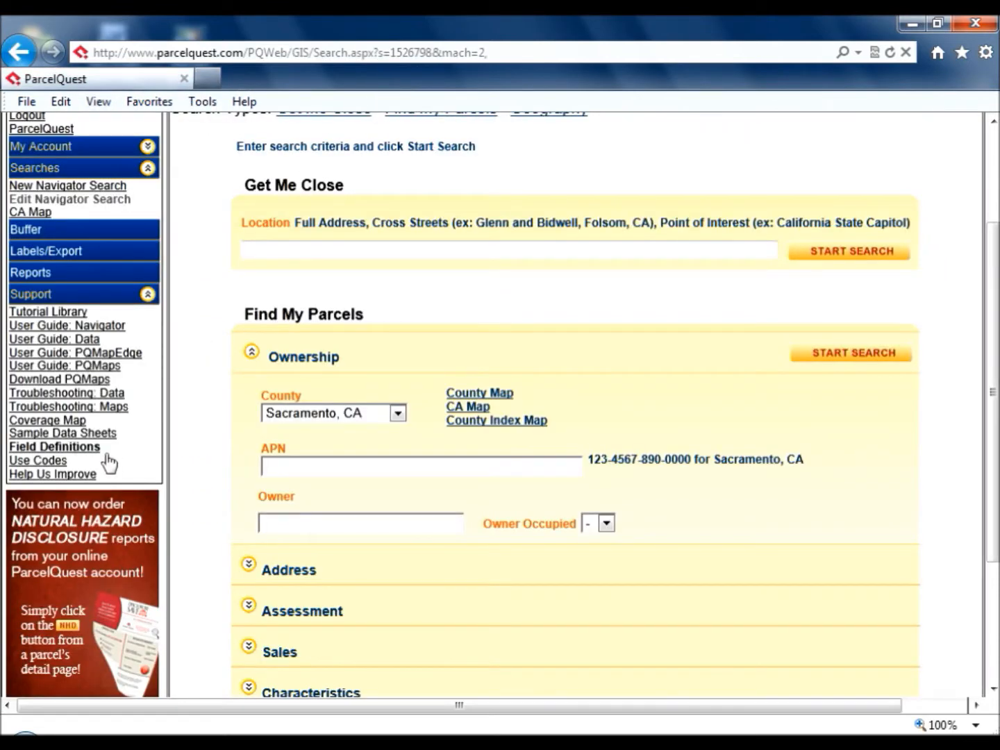
pyautogui.moveTo(102, 359)
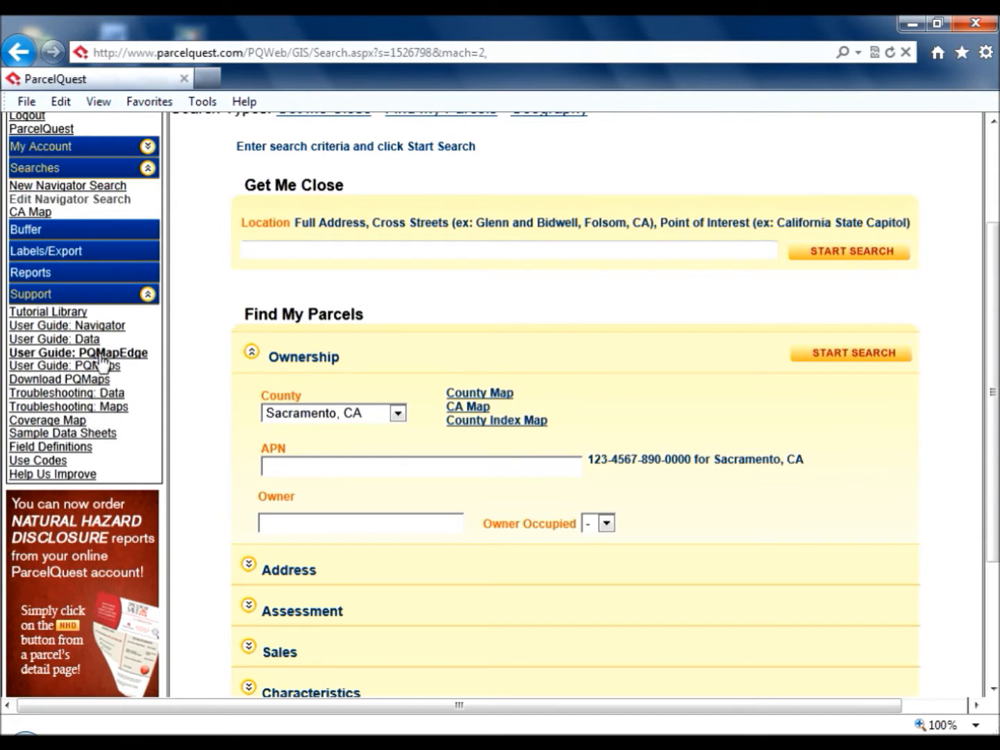
pyautogui.click(78, 353)
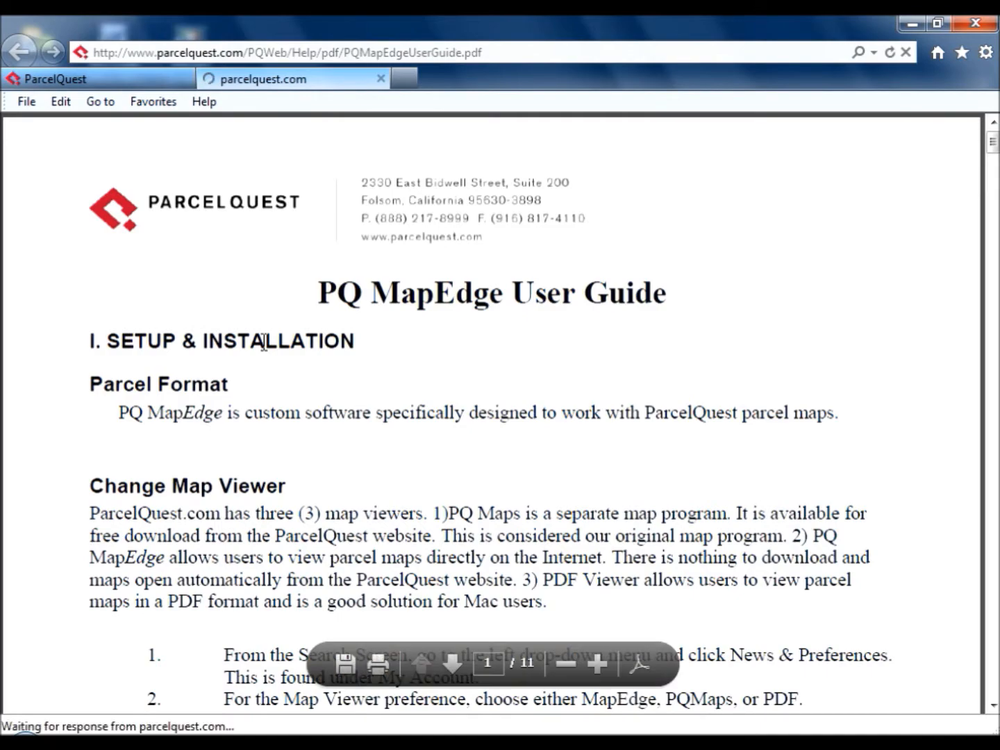
pyautogui.scroll(-3)
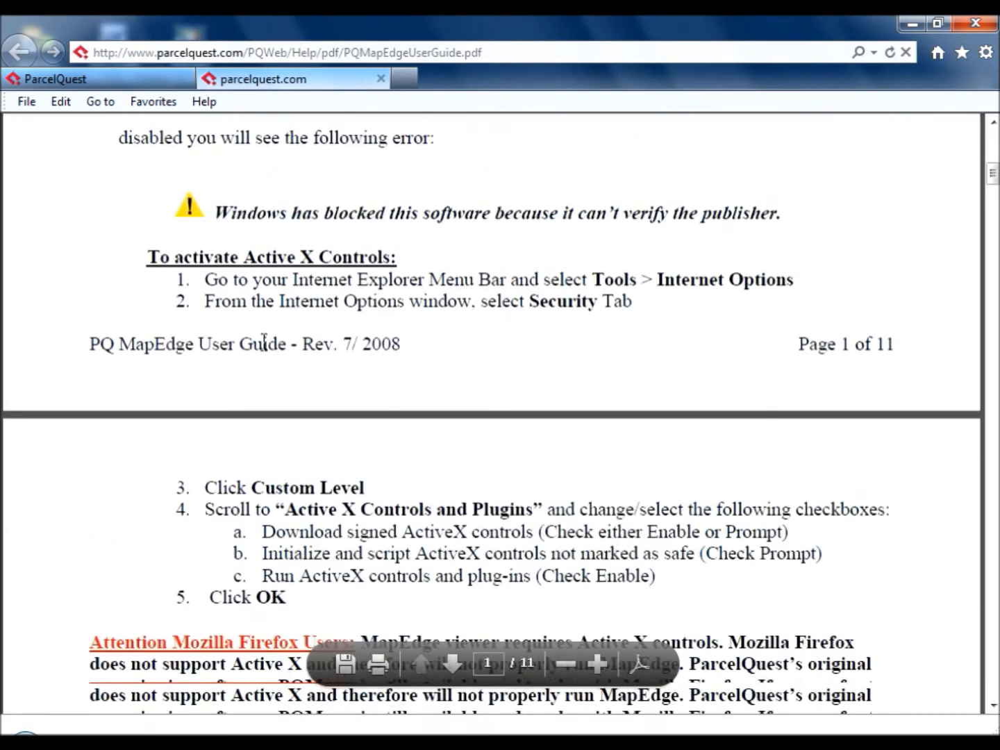
pyautogui.scroll(-3)
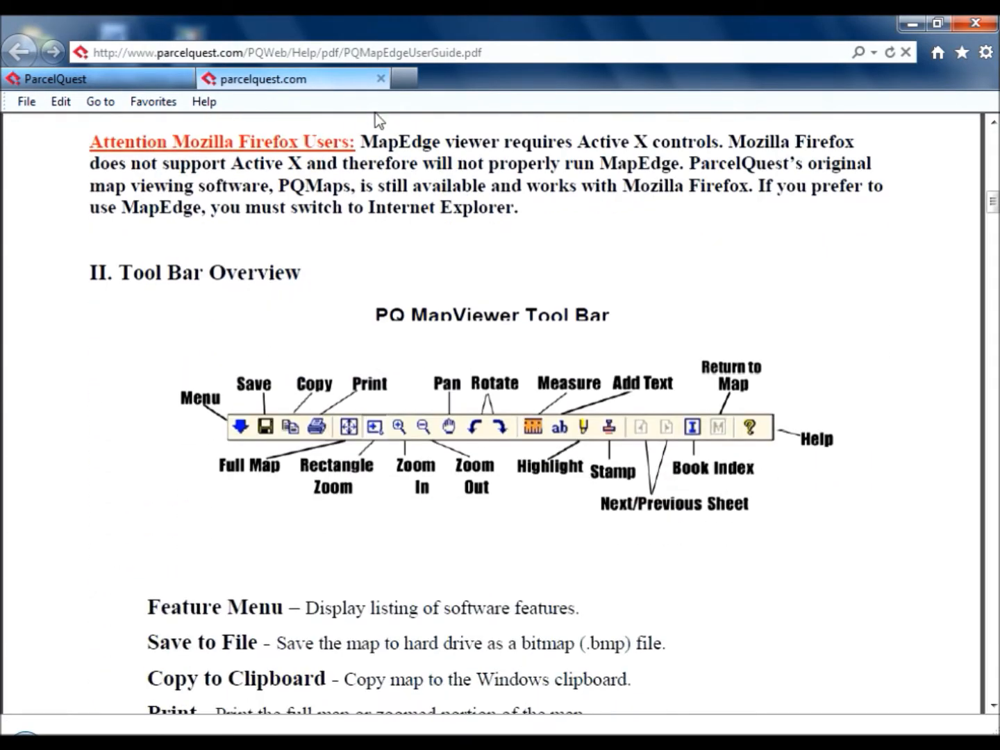
pyautogui.click(380, 78)
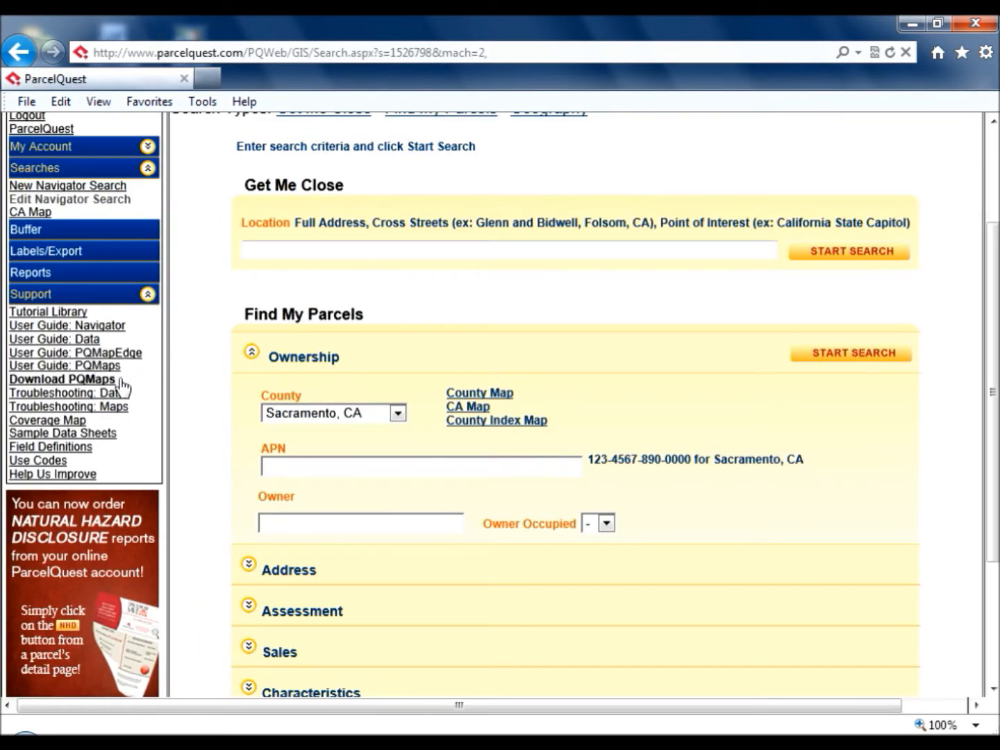
pyautogui.moveTo(111, 389)
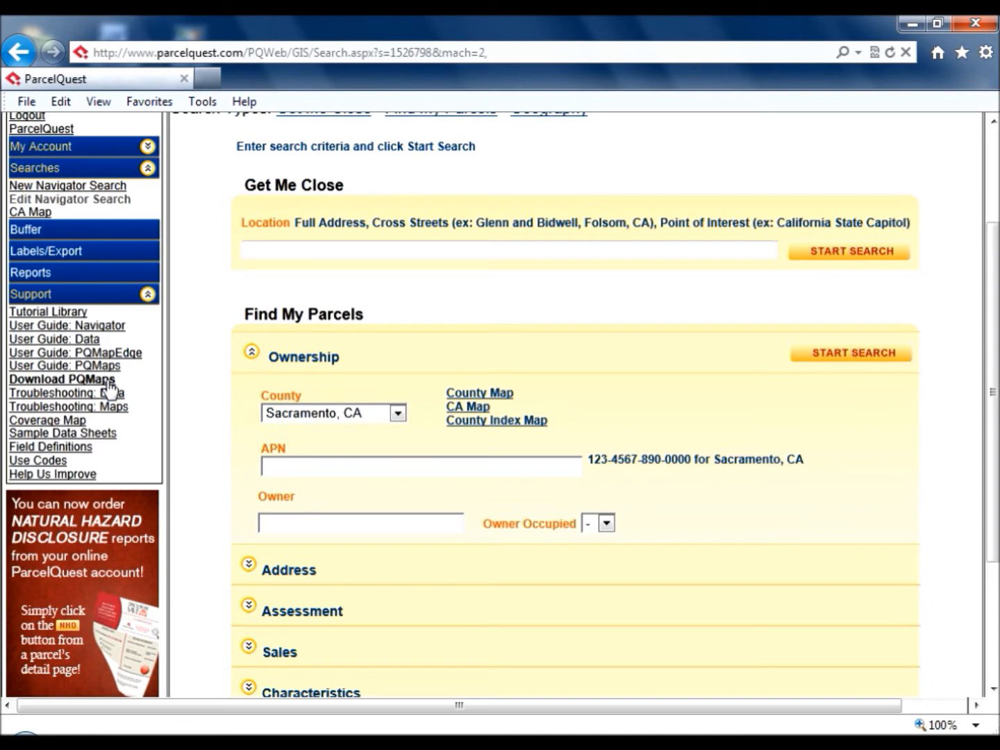
pyautogui.moveTo(73, 391)
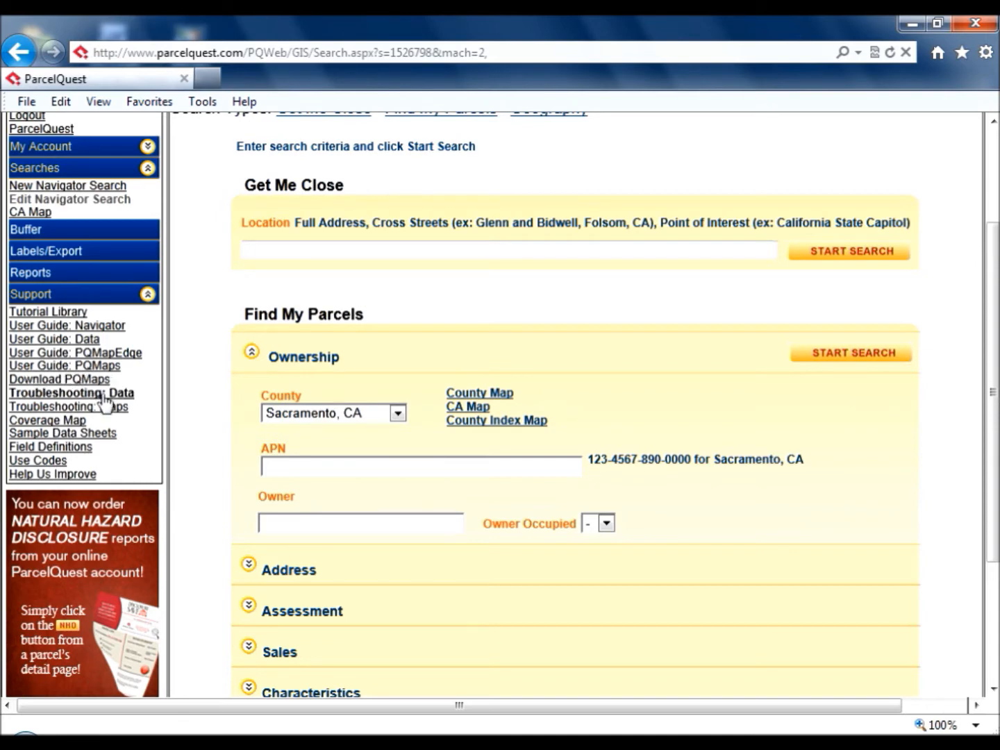
pyautogui.moveTo(138, 404)
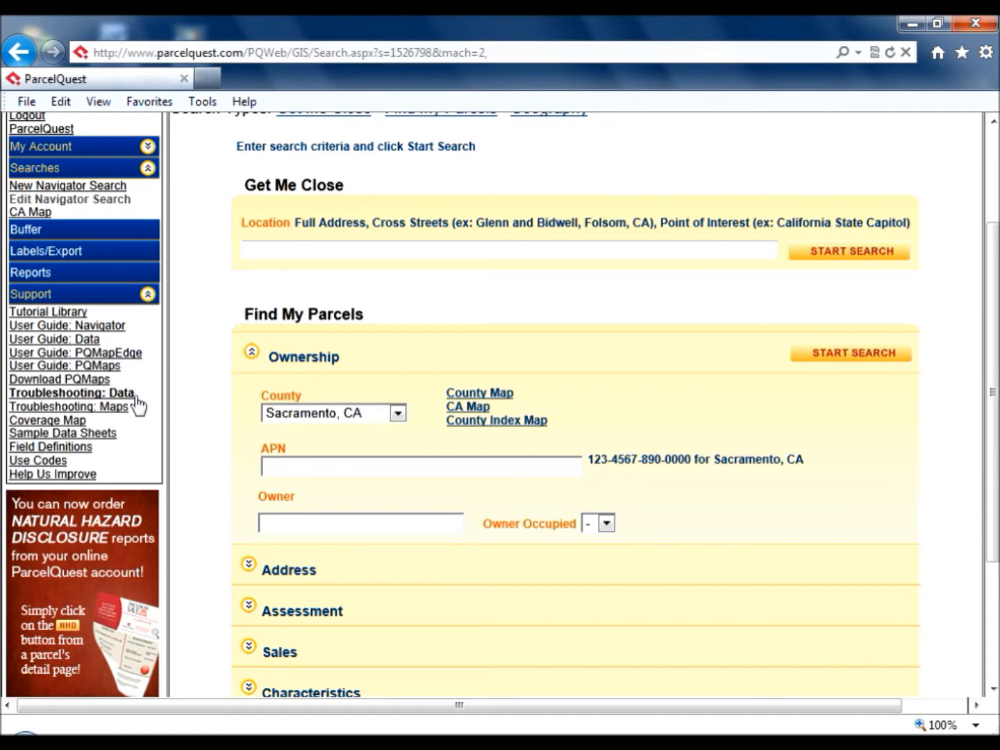
pyautogui.moveTo(49, 419)
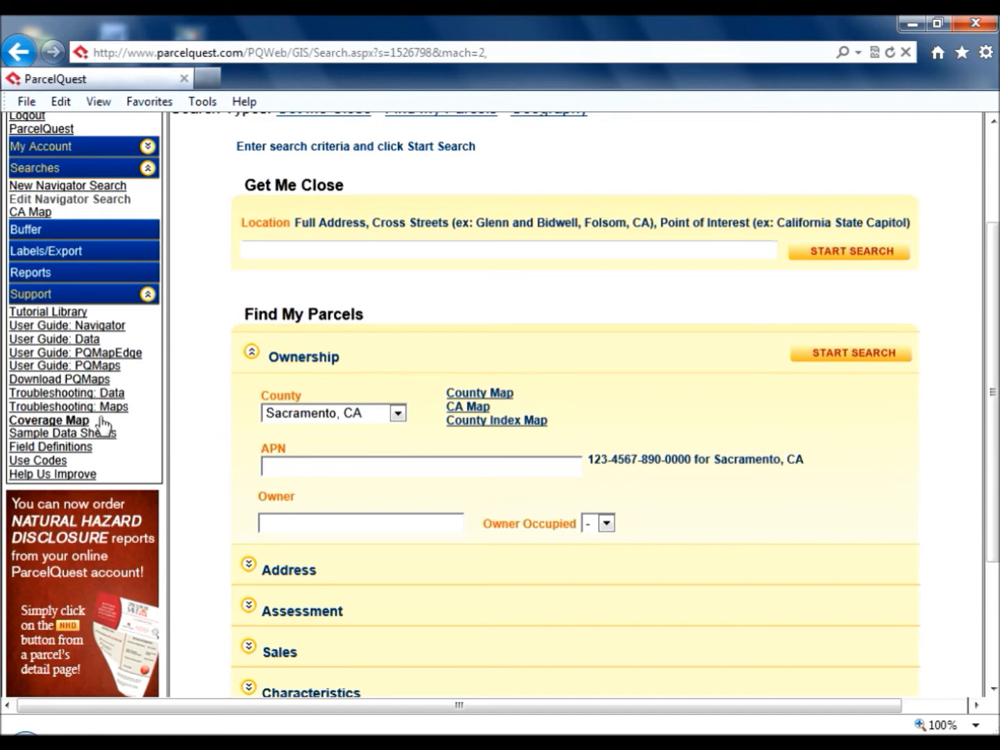
# Browse the county coverage map down to the last-updated dates table, then return to parcel search.
pyautogui.click(48, 420)
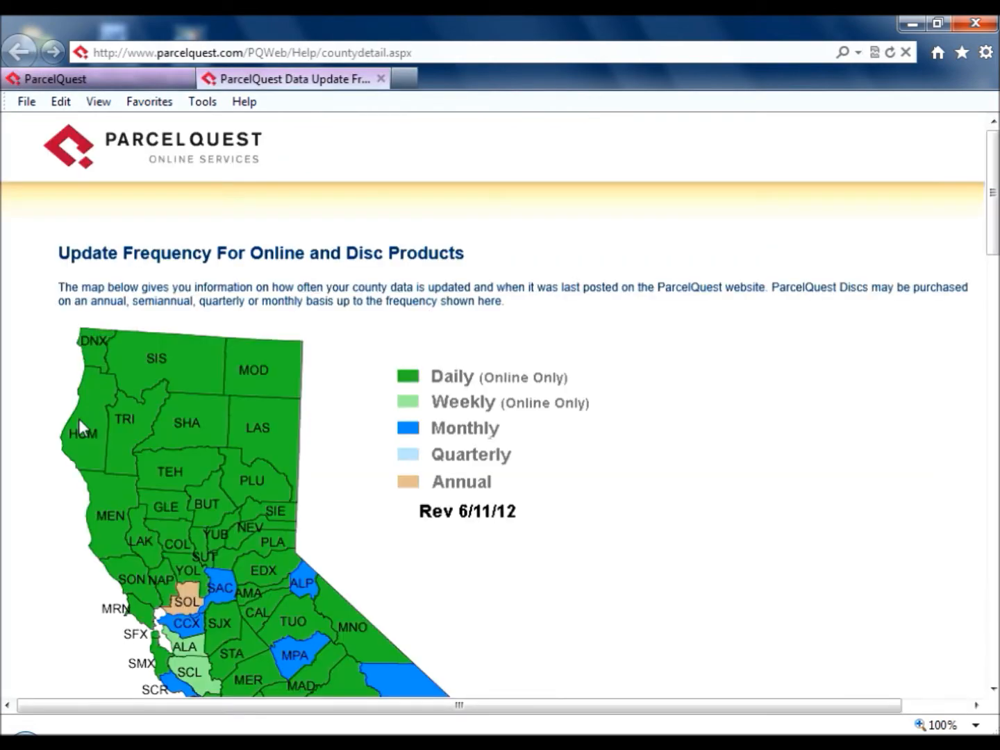
pyautogui.moveTo(552, 475)
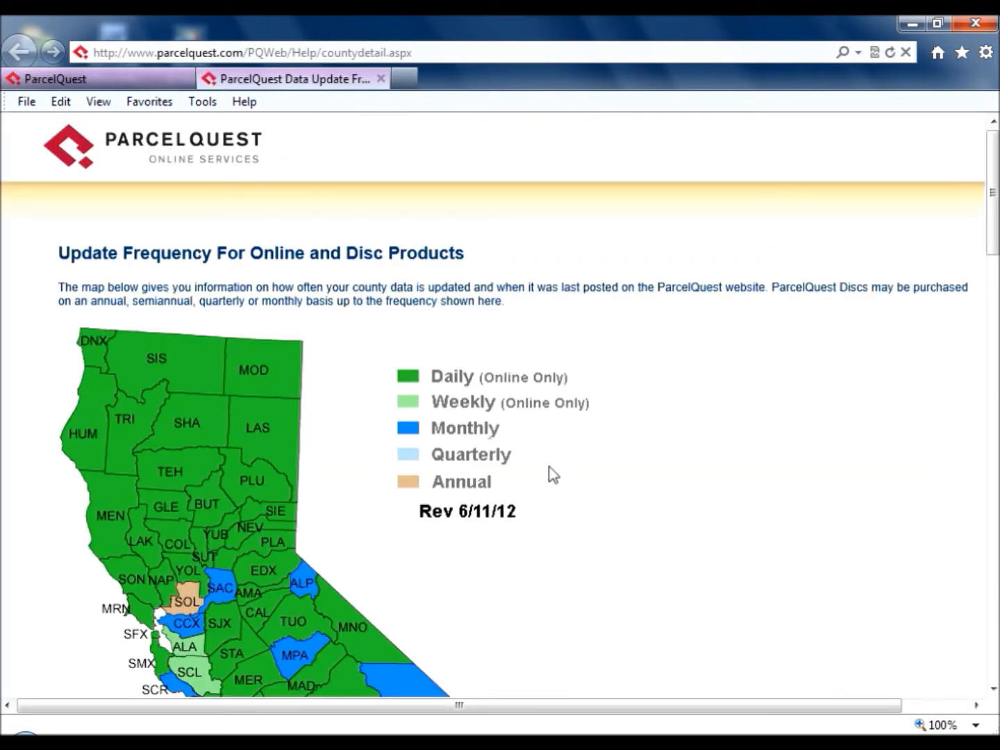
pyautogui.scroll(-3)
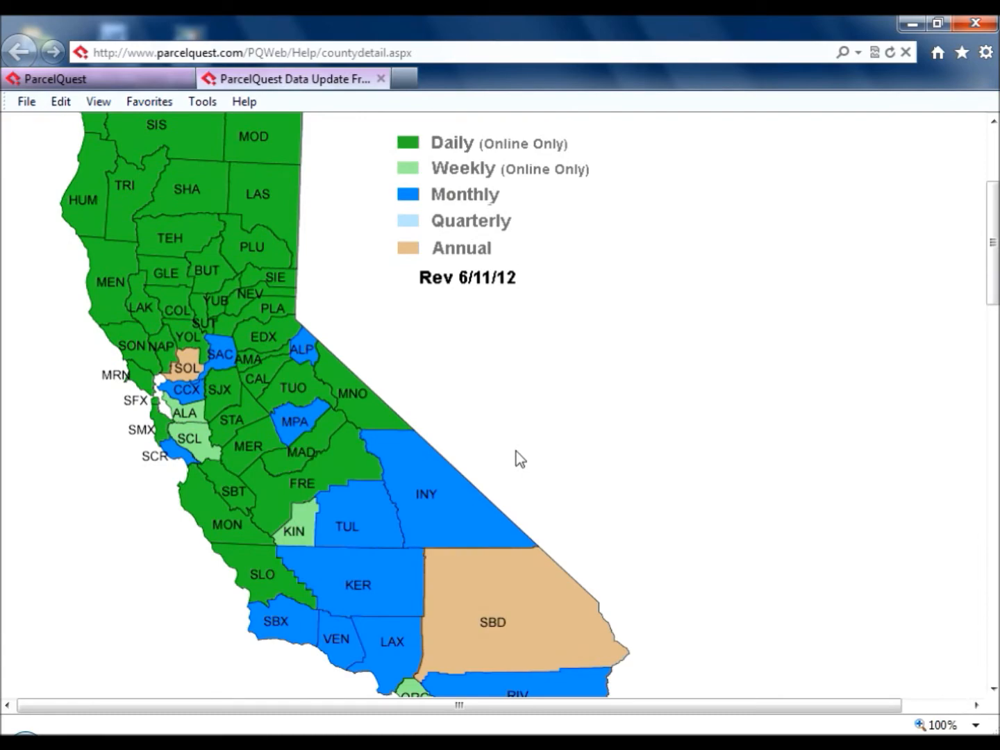
pyautogui.scroll(-3)
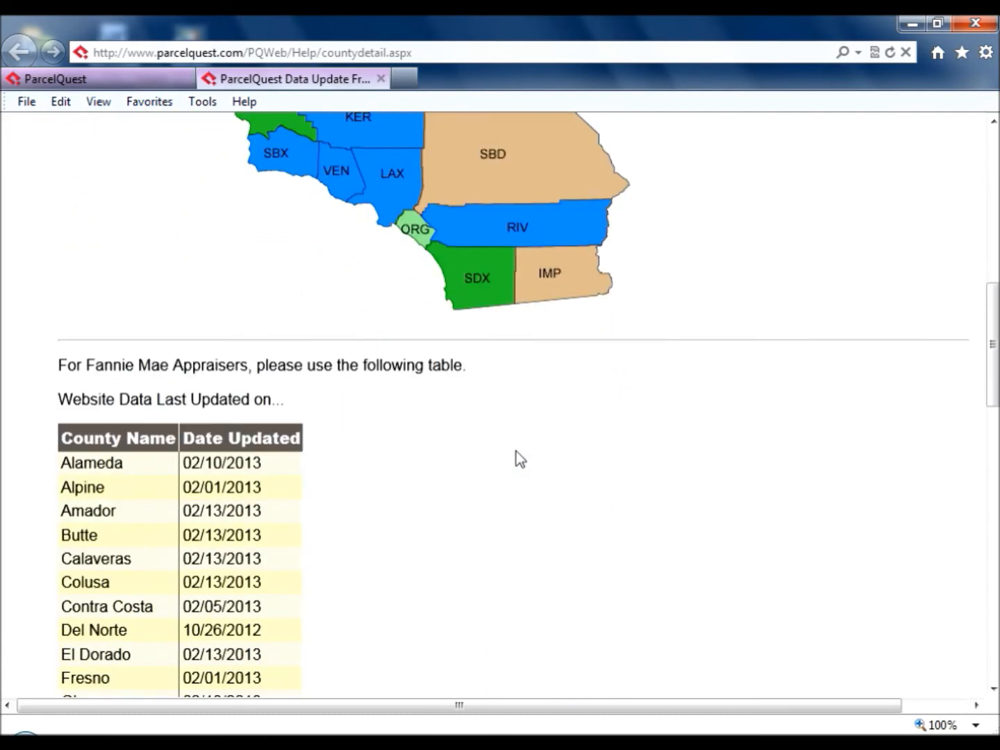
pyautogui.scroll(-3)
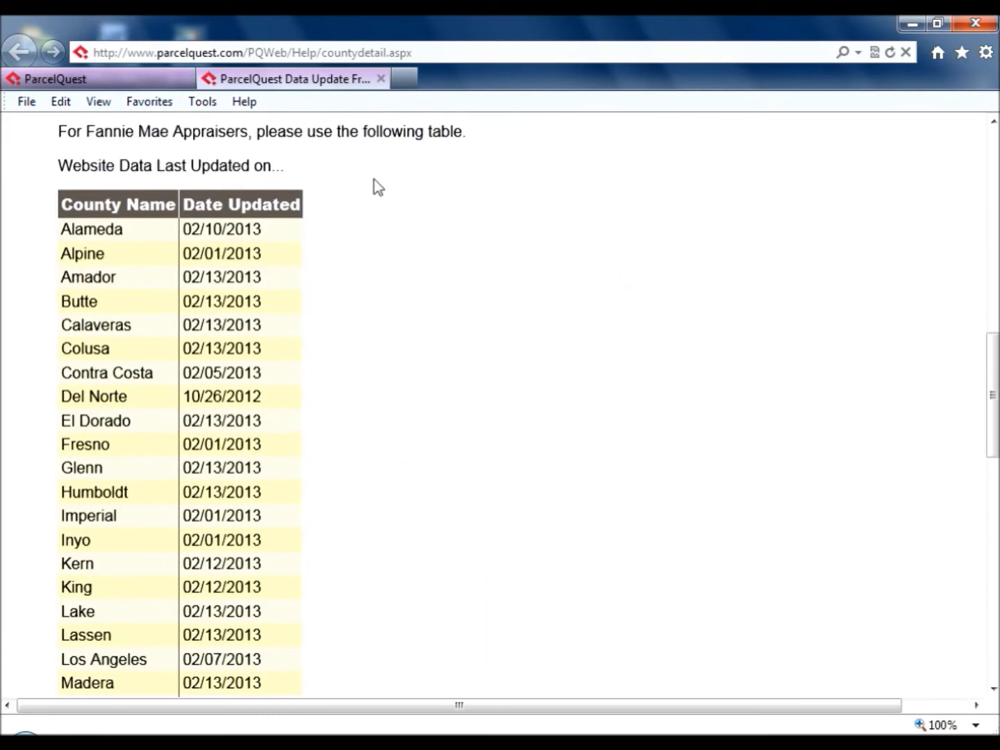
pyautogui.click(381, 78)
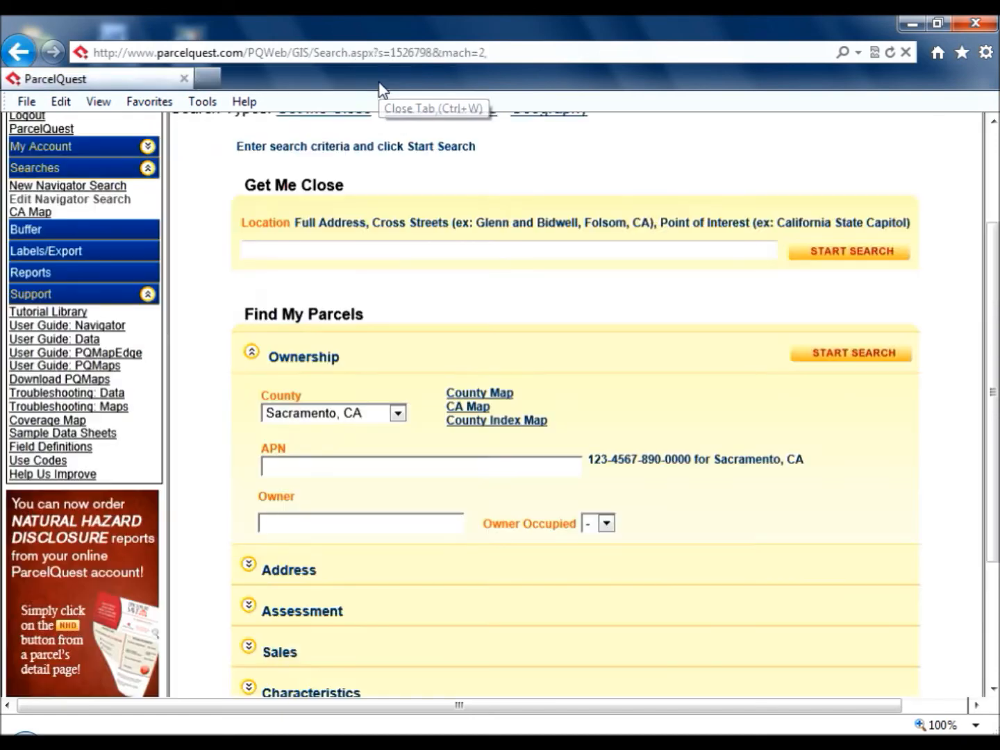
pyautogui.moveTo(63, 434)
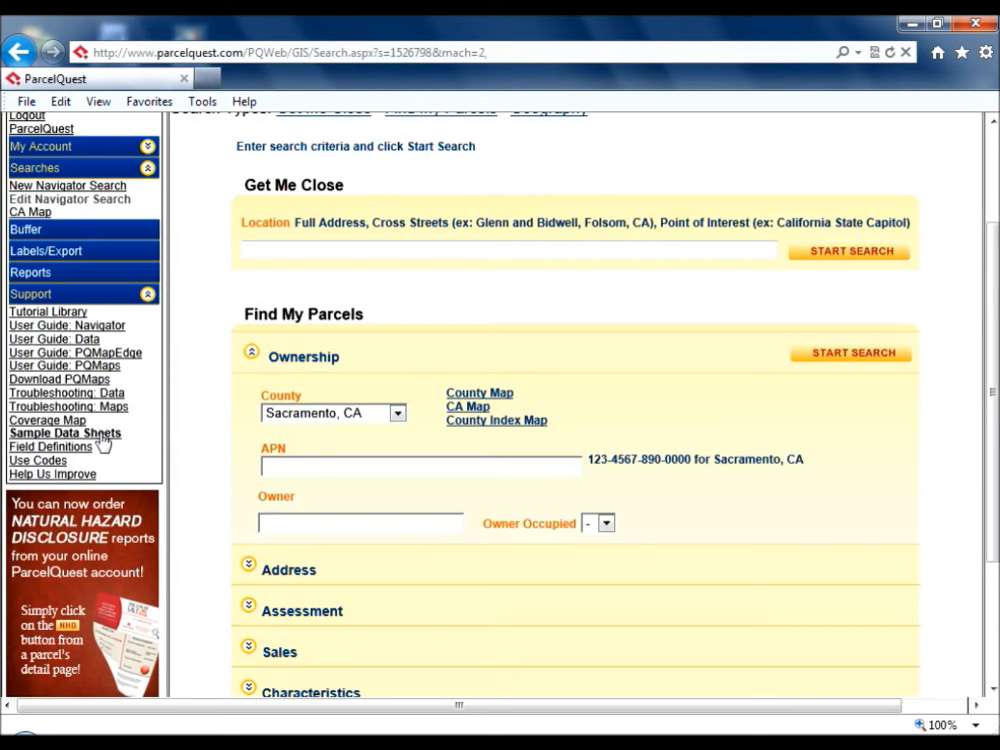
pyautogui.click(66, 434)
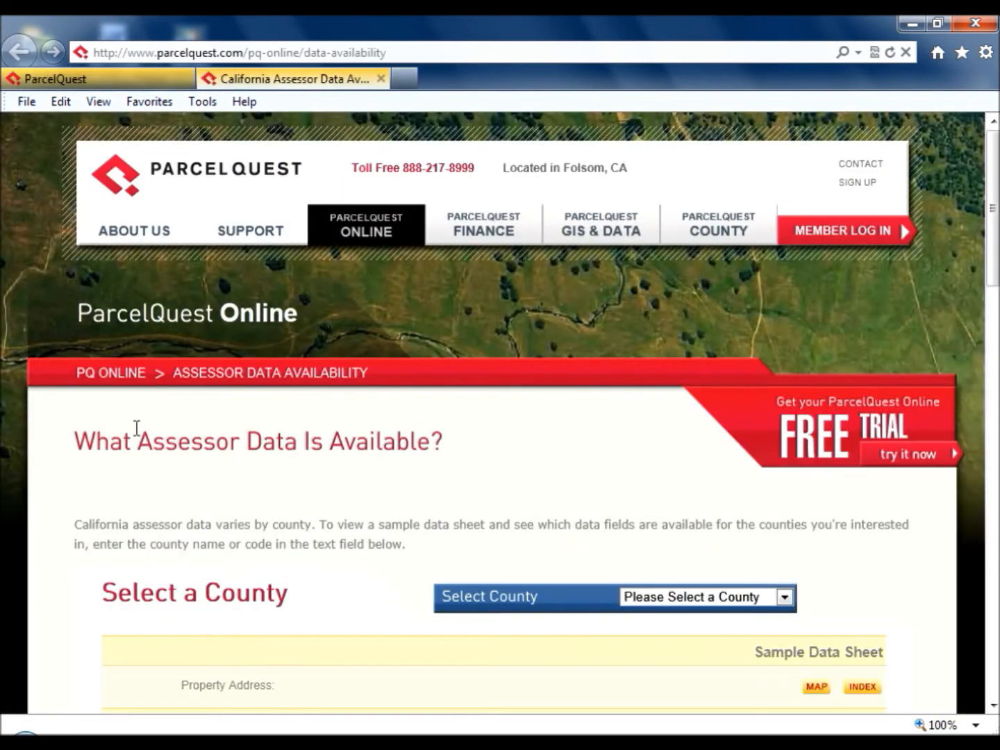
pyautogui.click(783, 597)
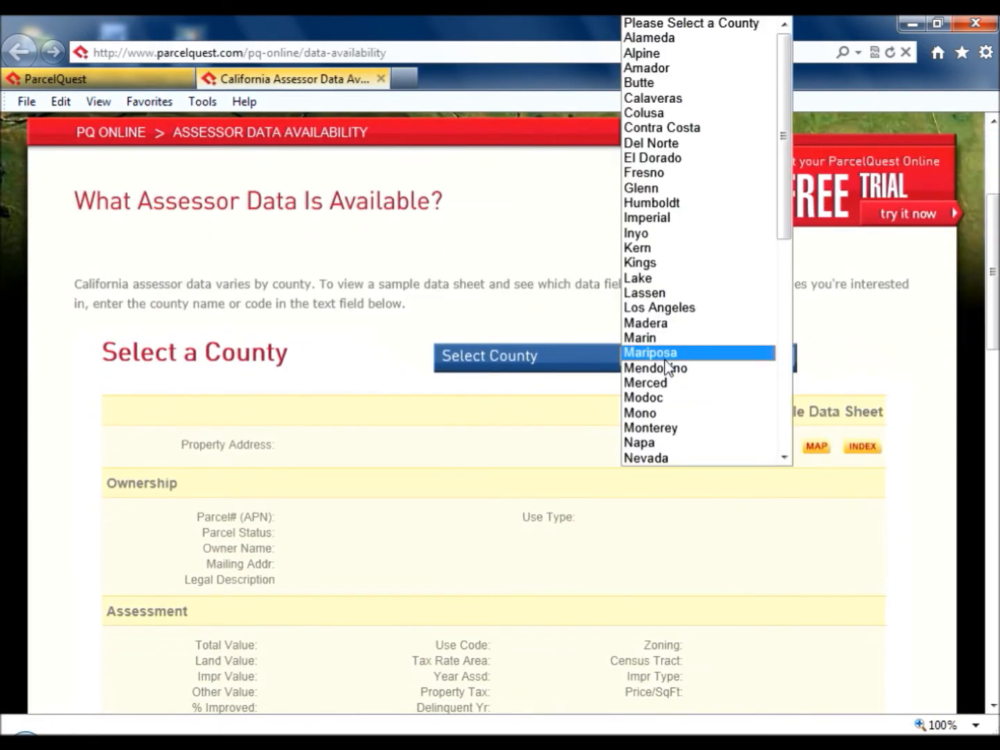
pyautogui.click(653, 159)
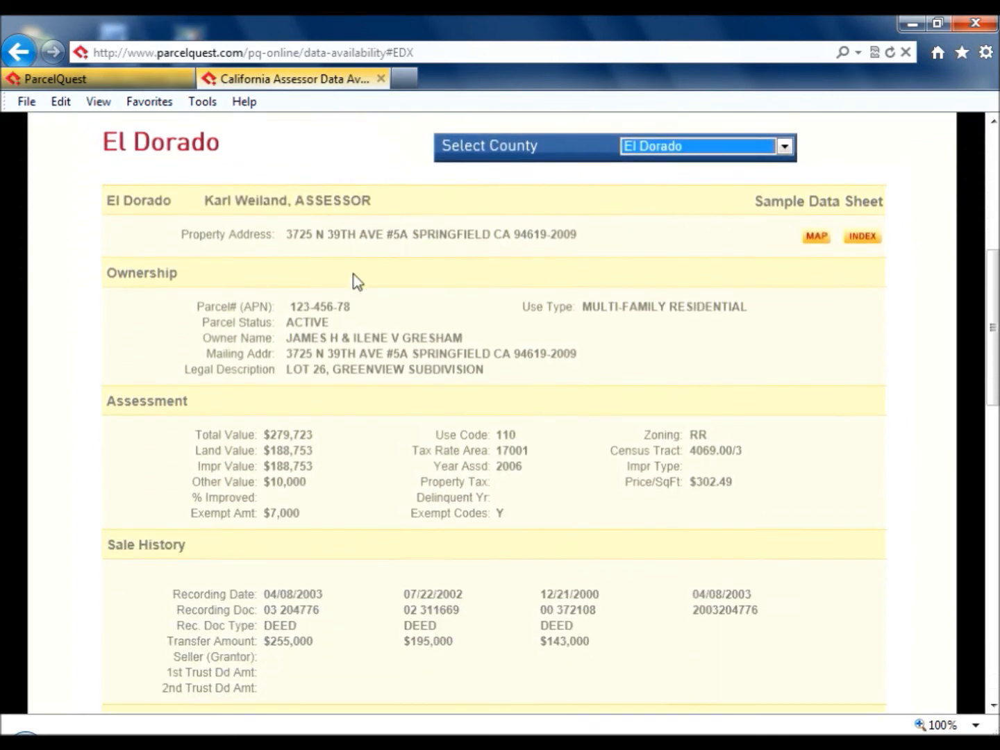
pyautogui.scroll(-3)
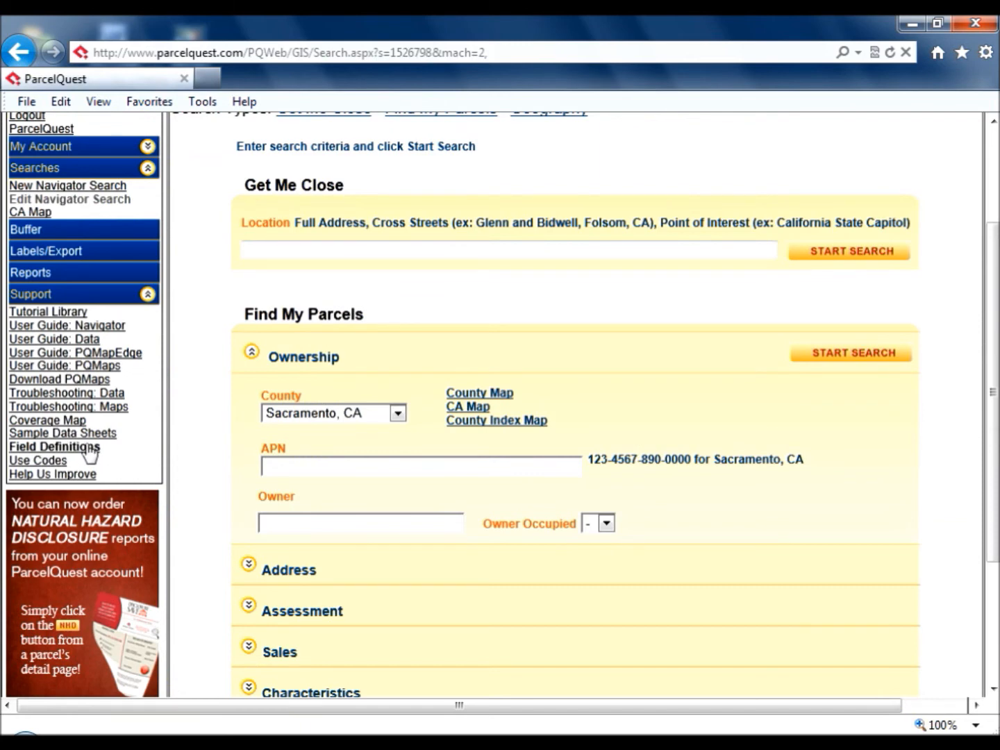
pyautogui.click(55, 448)
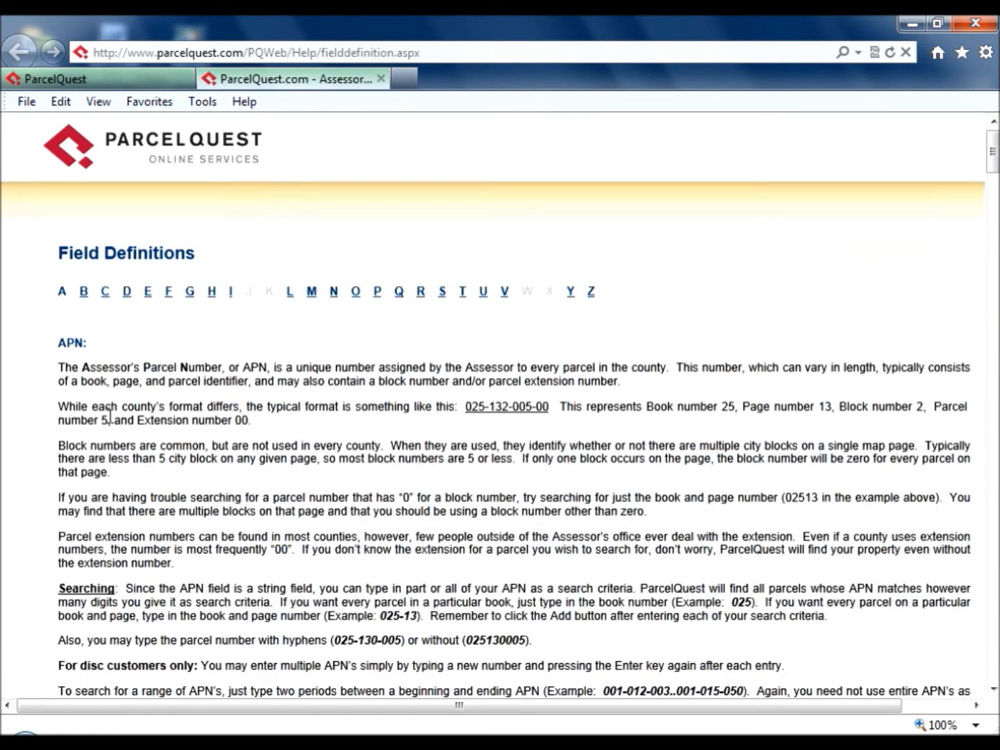
pyautogui.moveTo(381, 78)
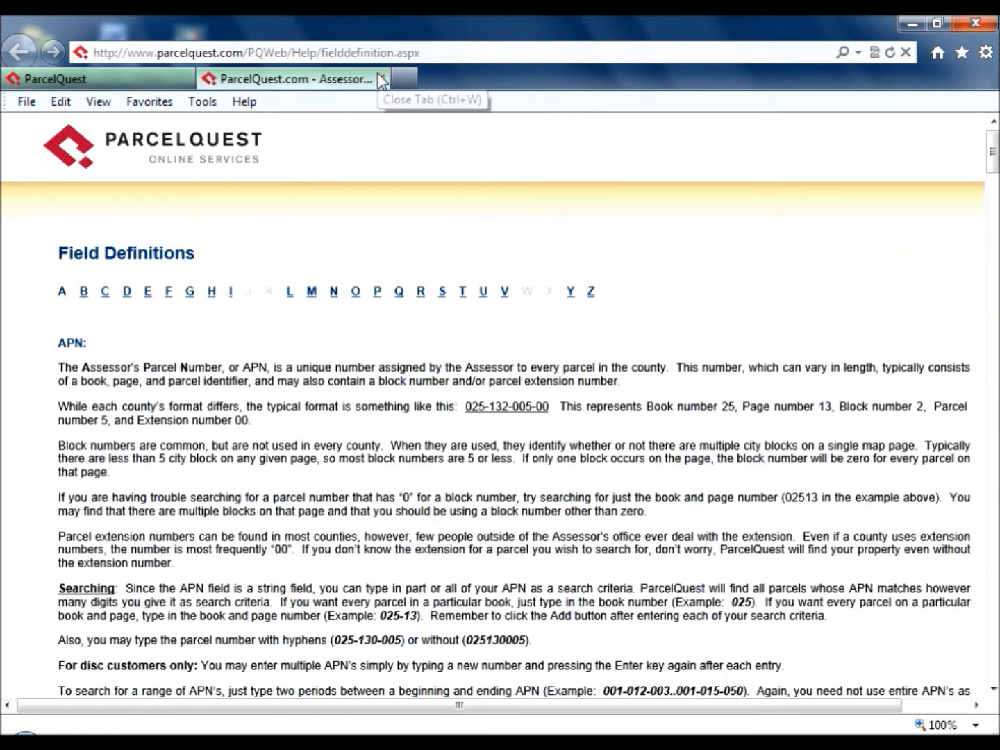
pyautogui.click(381, 78)
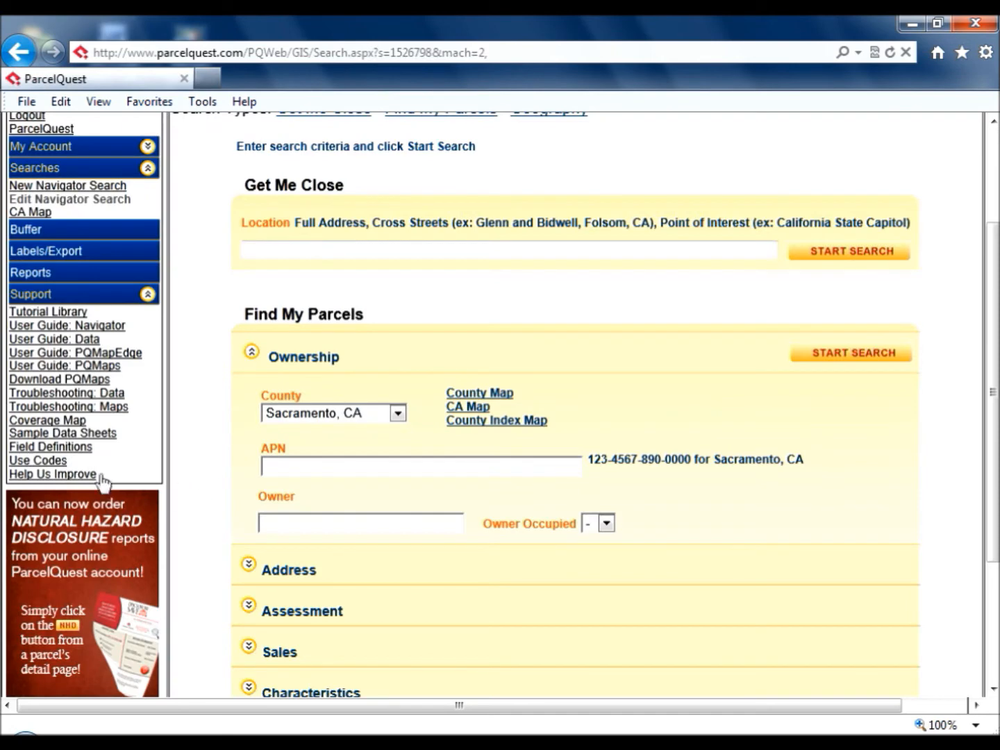
pyautogui.moveTo(58, 466)
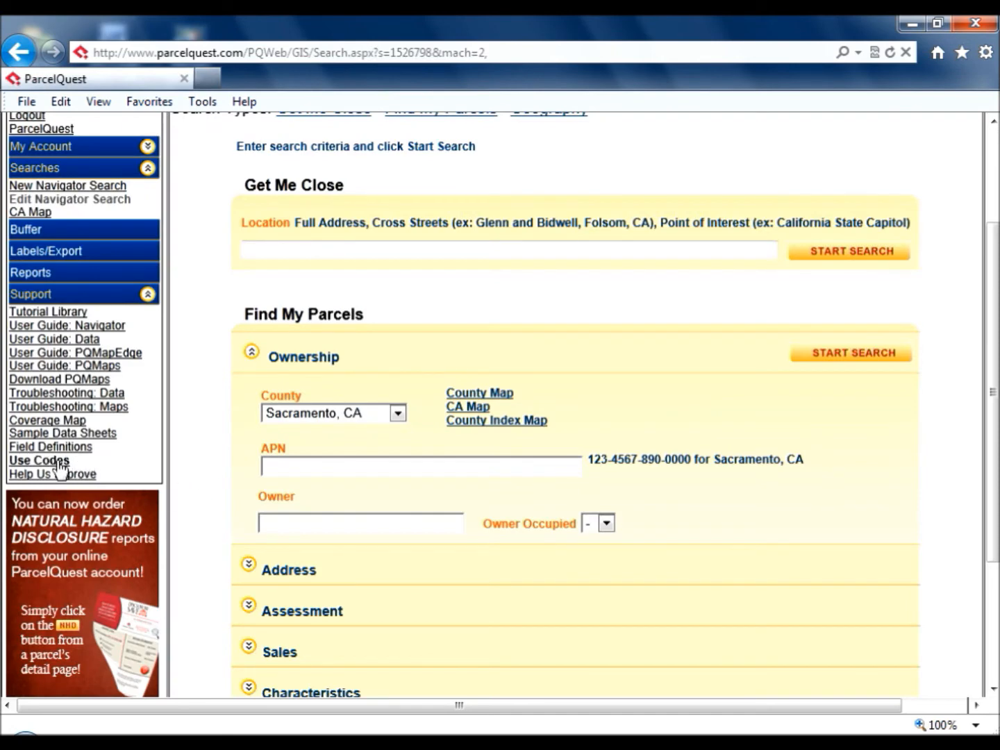
pyautogui.click(39, 461)
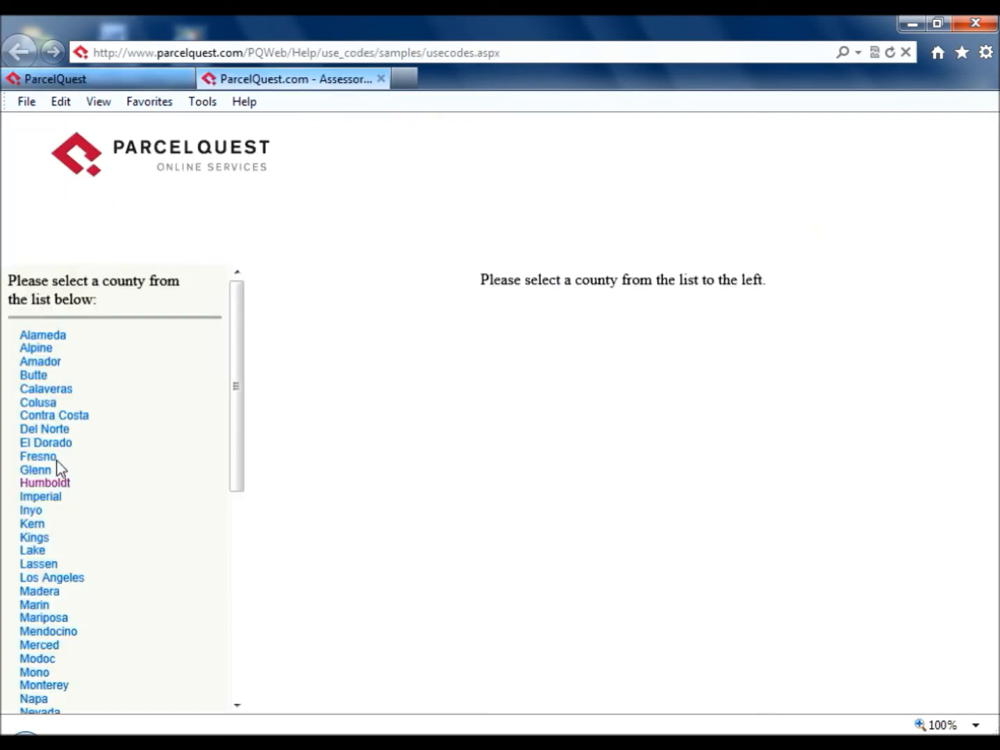
pyautogui.click(44, 483)
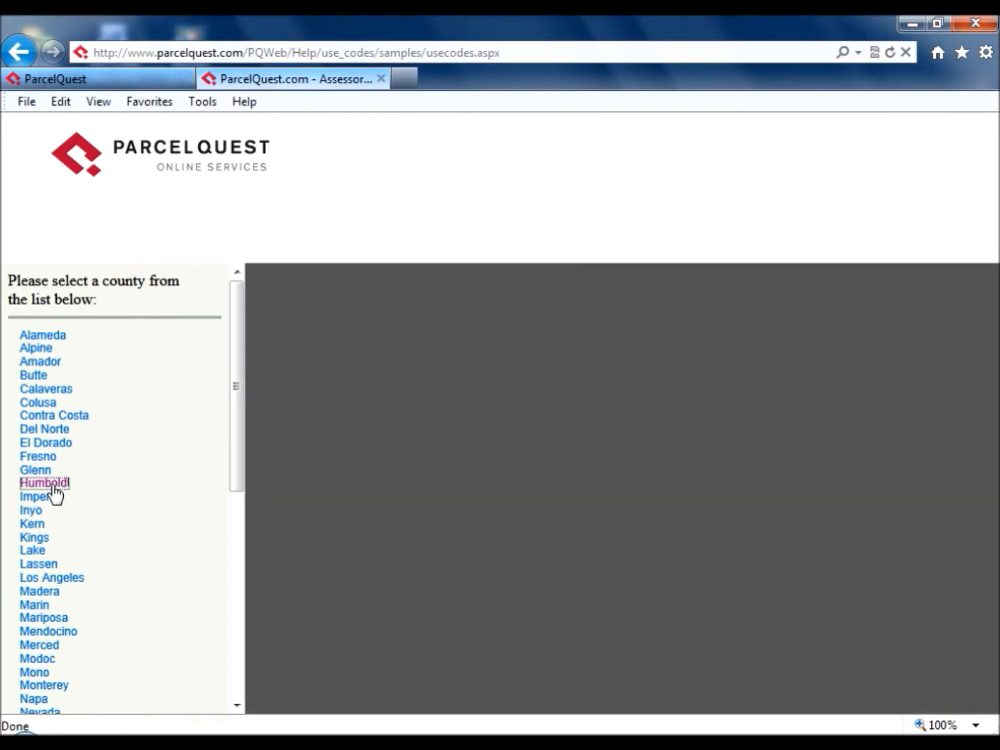
pyautogui.click(43, 483)
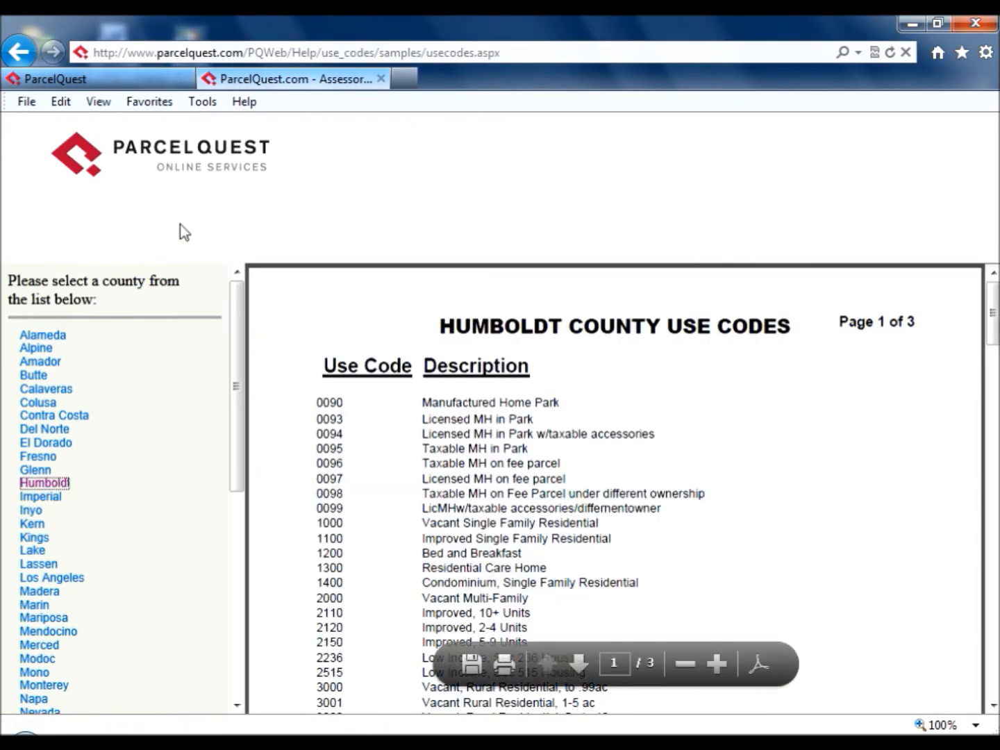
pyautogui.moveTo(382, 78)
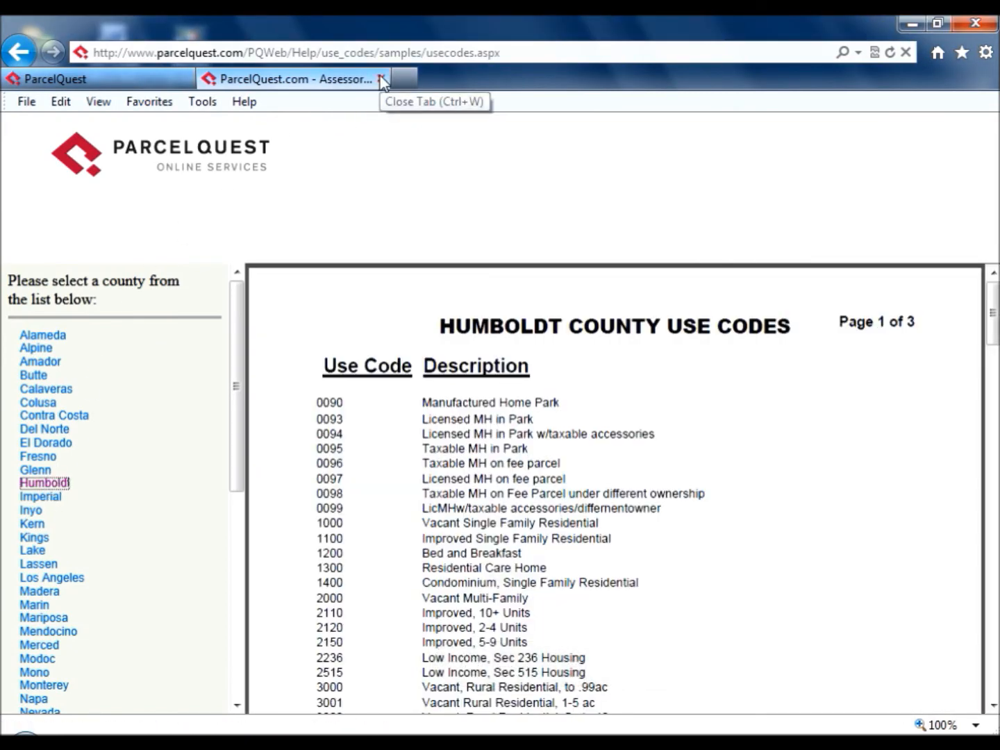
pyautogui.click(383, 78)
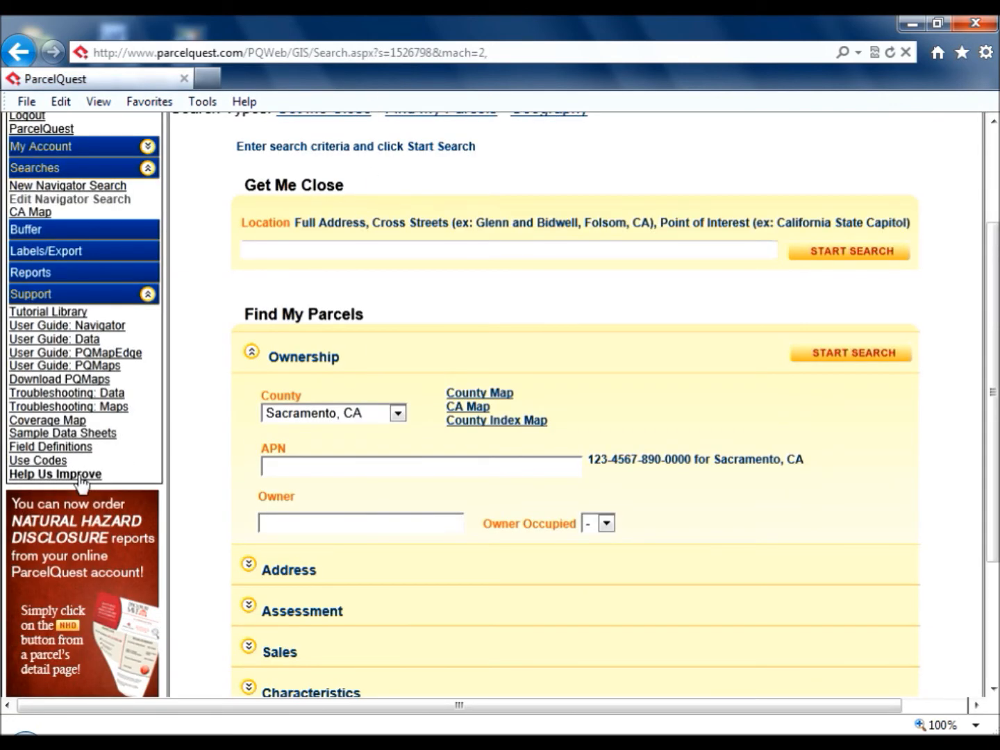
pyautogui.click(56, 474)
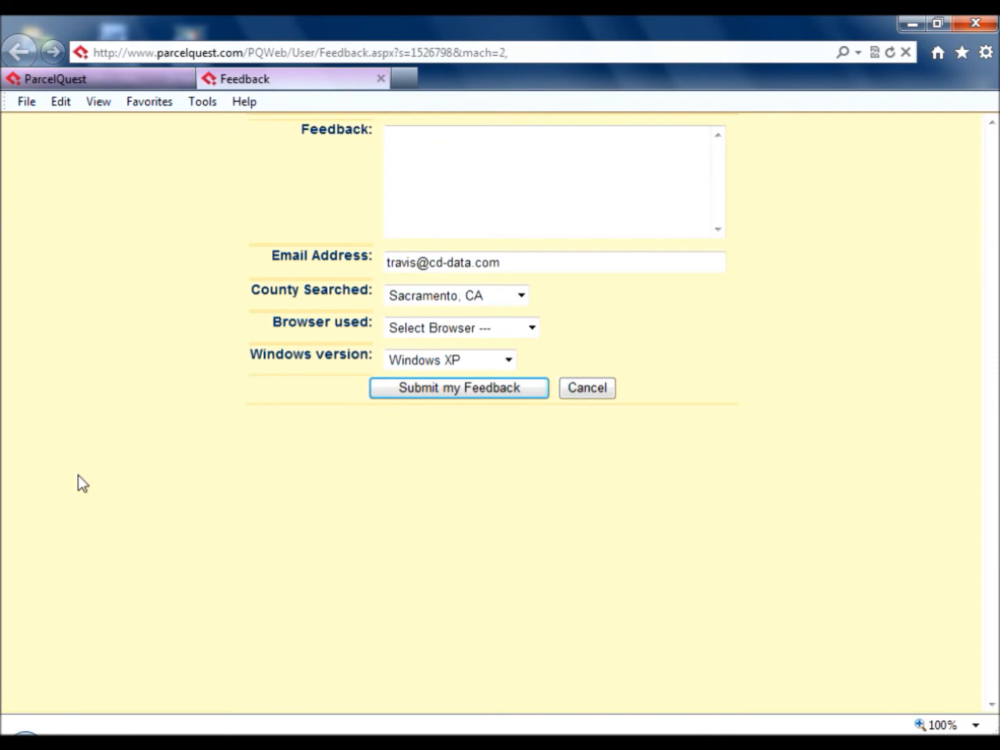
pyautogui.moveTo(244, 102)
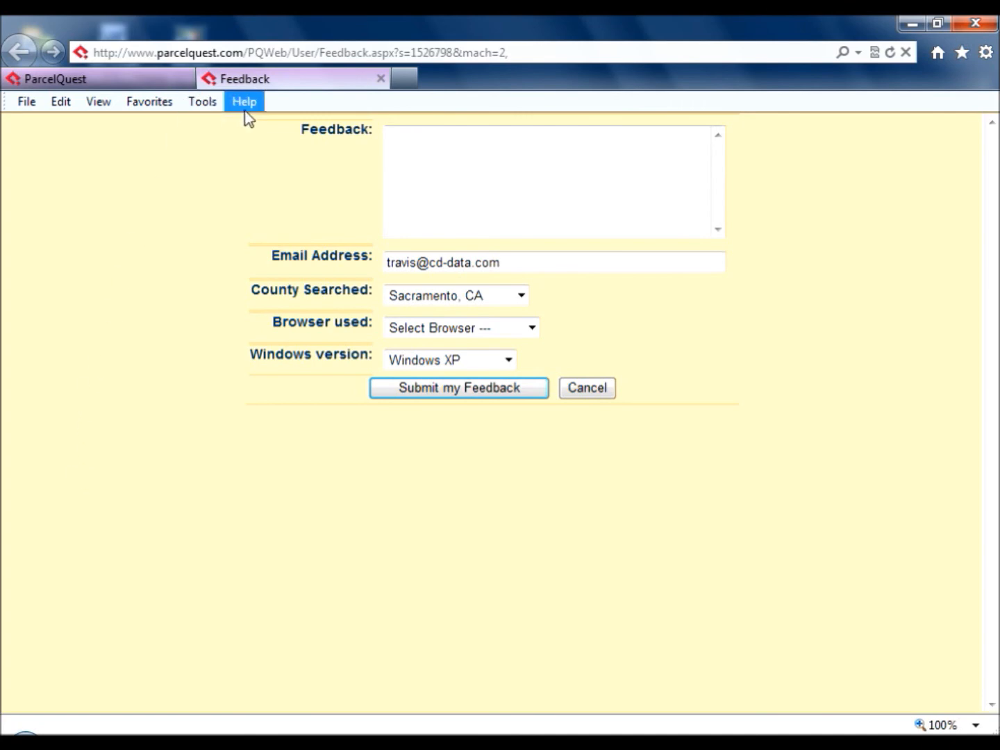
pyautogui.moveTo(380, 78)
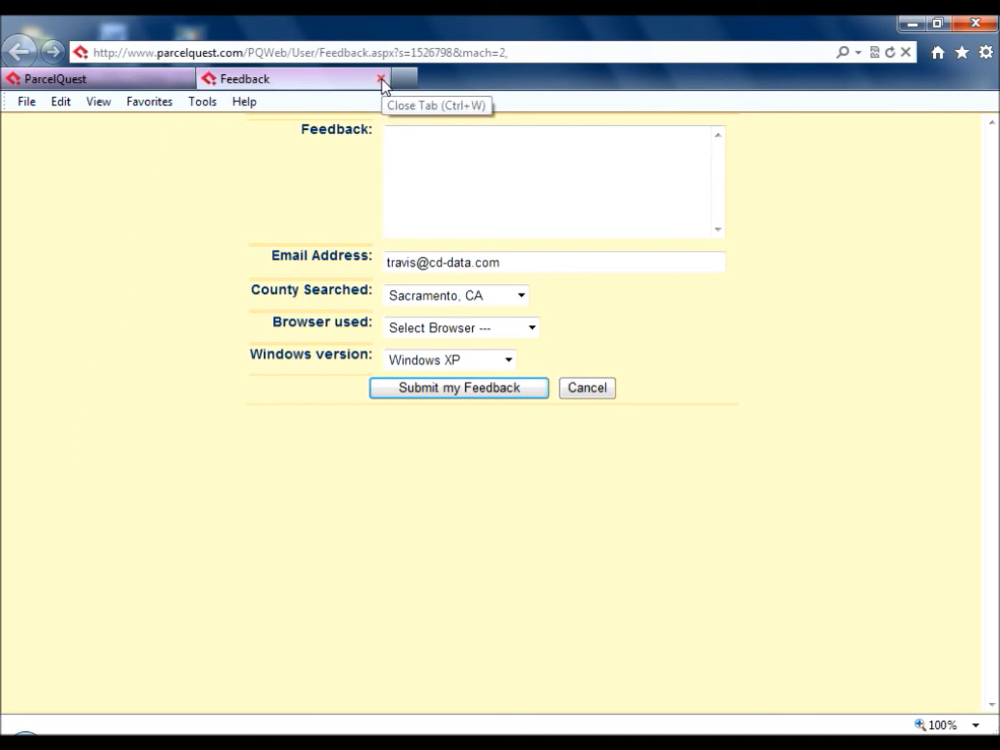
pyautogui.click(381, 78)
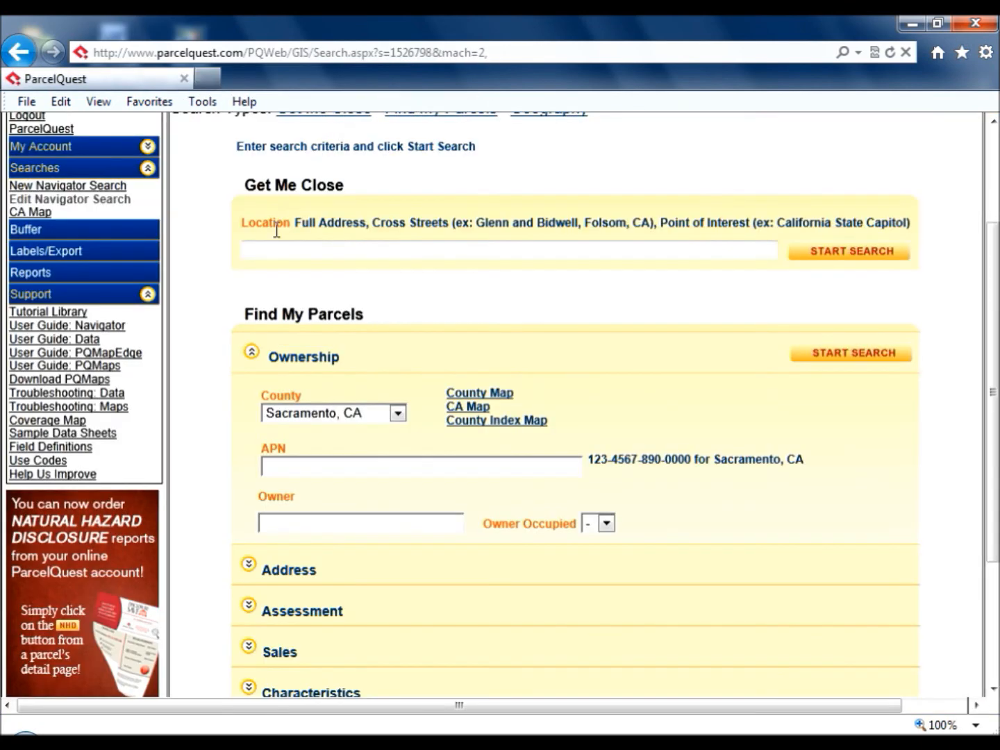